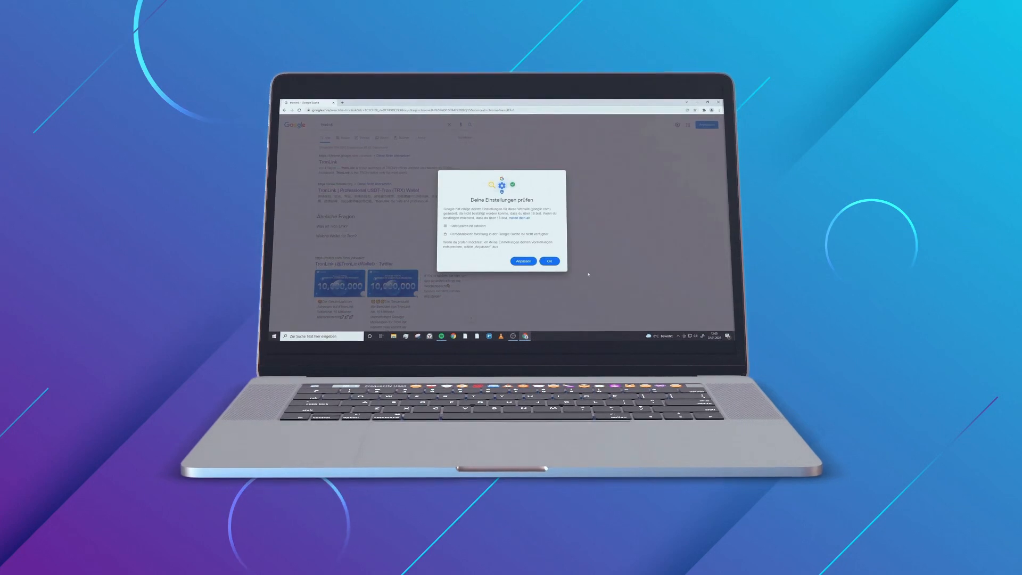
Reach the TronLink extension's Chrome Web Store listing via tronlink.org's Browser Extension menu
click(549, 261)
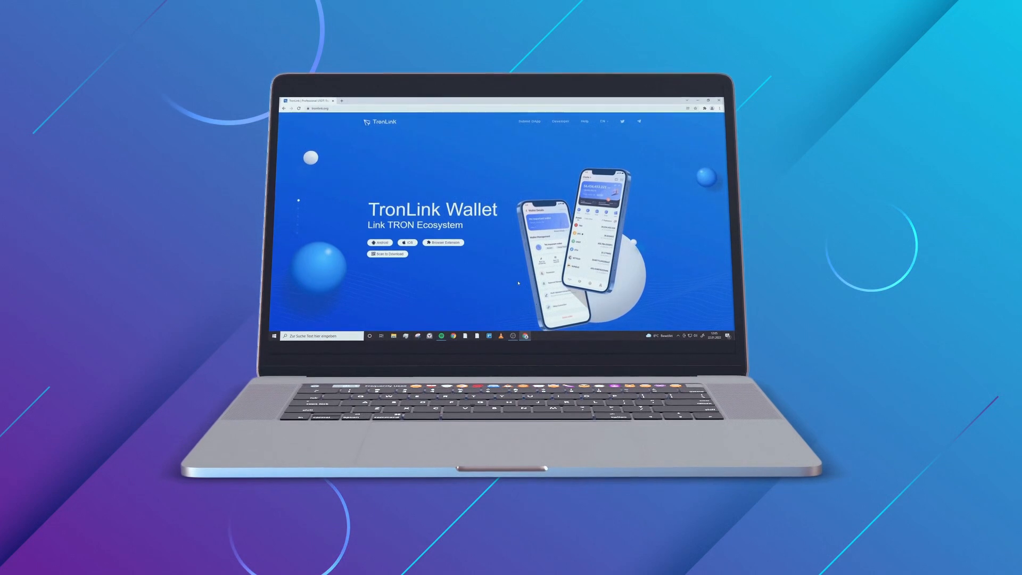
click(406, 245)
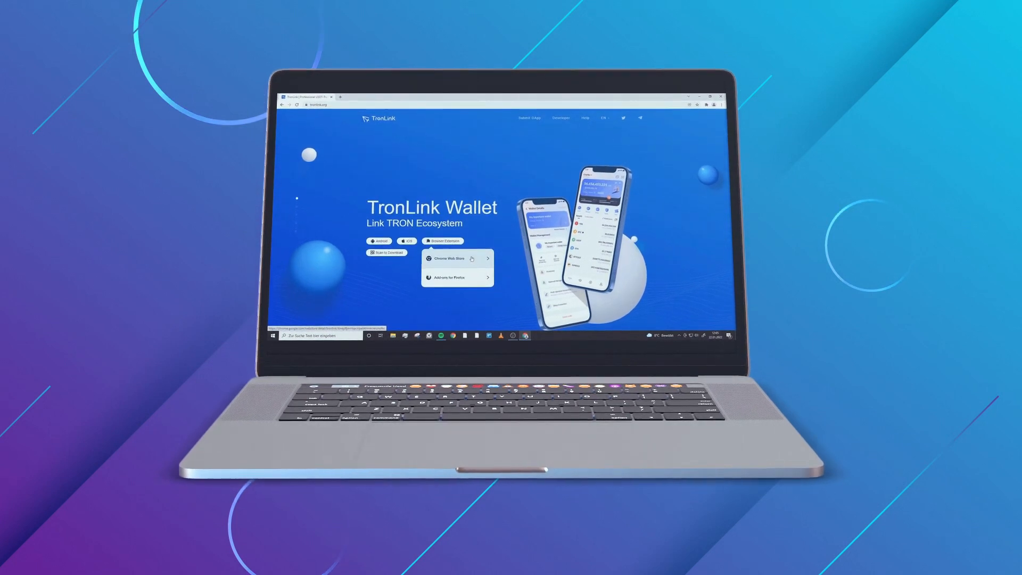
click(448, 258)
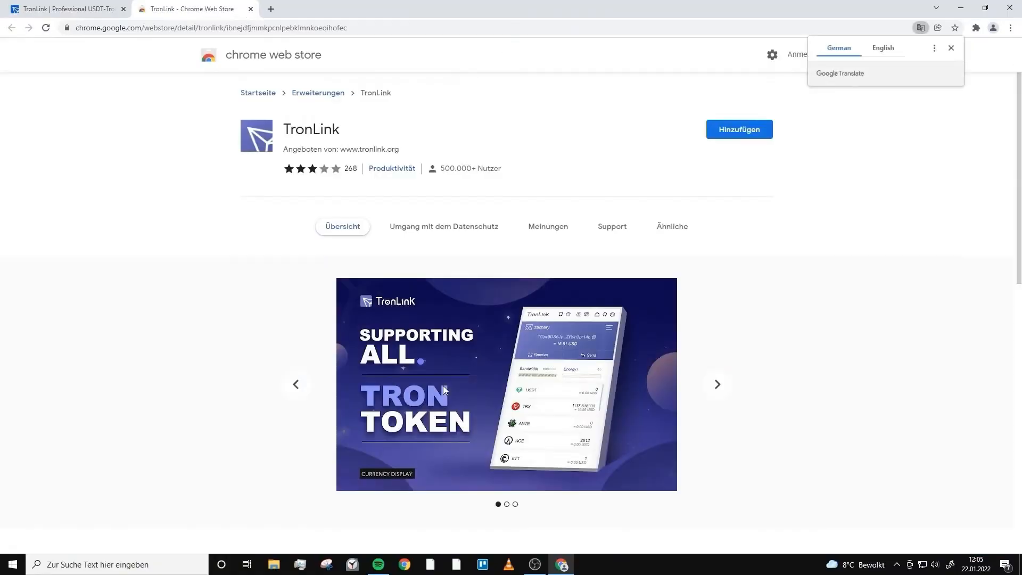
Add the TronLink extension to Chrome and pin it from the Extensions menu
click(951, 48)
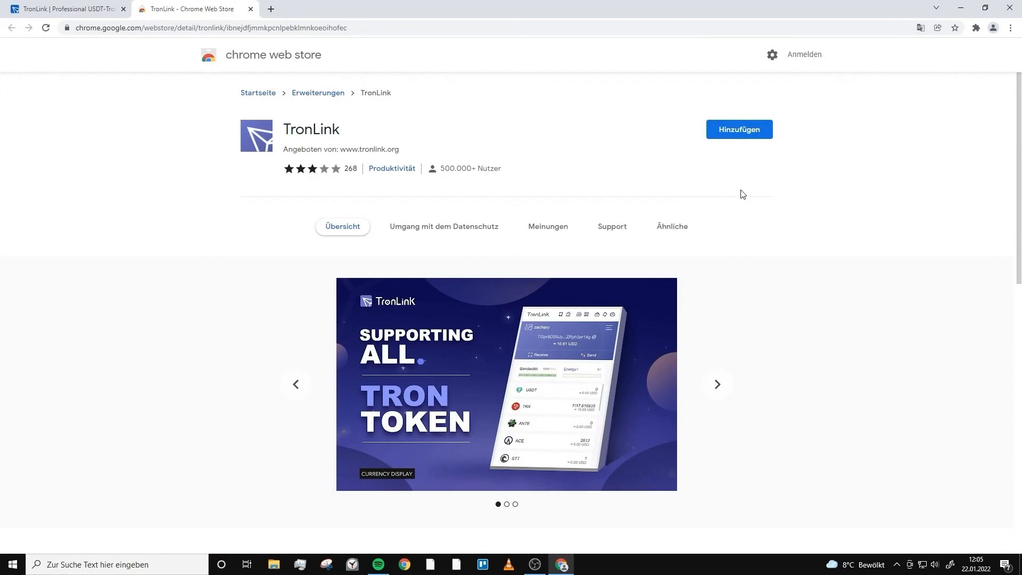
click(739, 128)
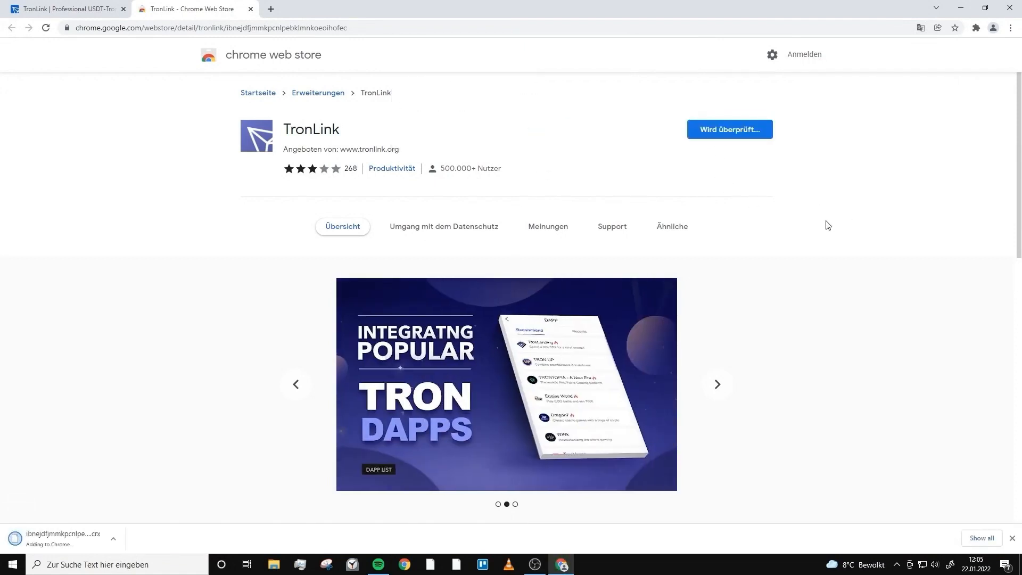
click(672, 226)
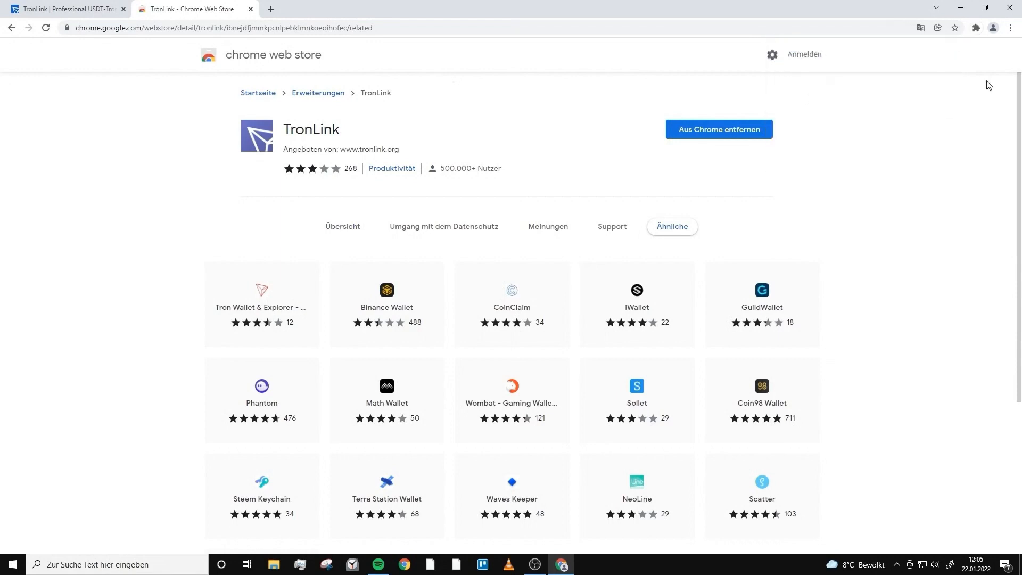
mouse_move(974, 33)
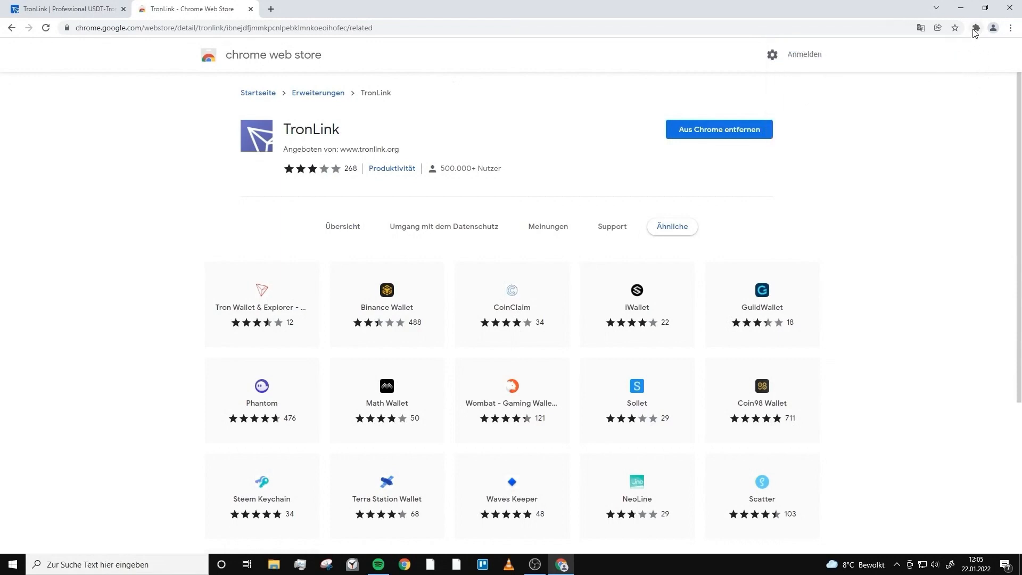
click(973, 28)
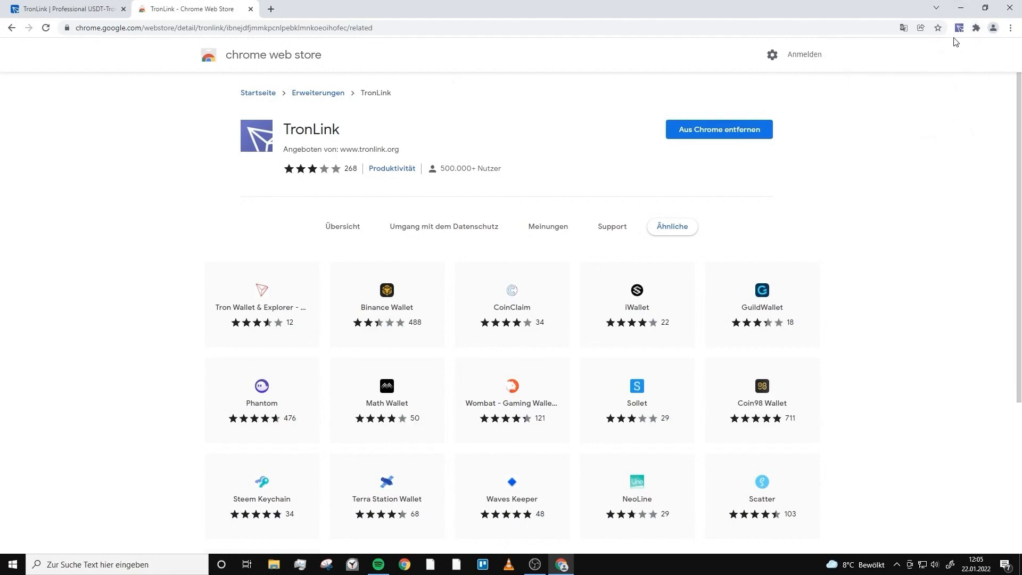
Accept TronLink's user agreement and create the wallet 'Testwallet' with a password
click(958, 27)
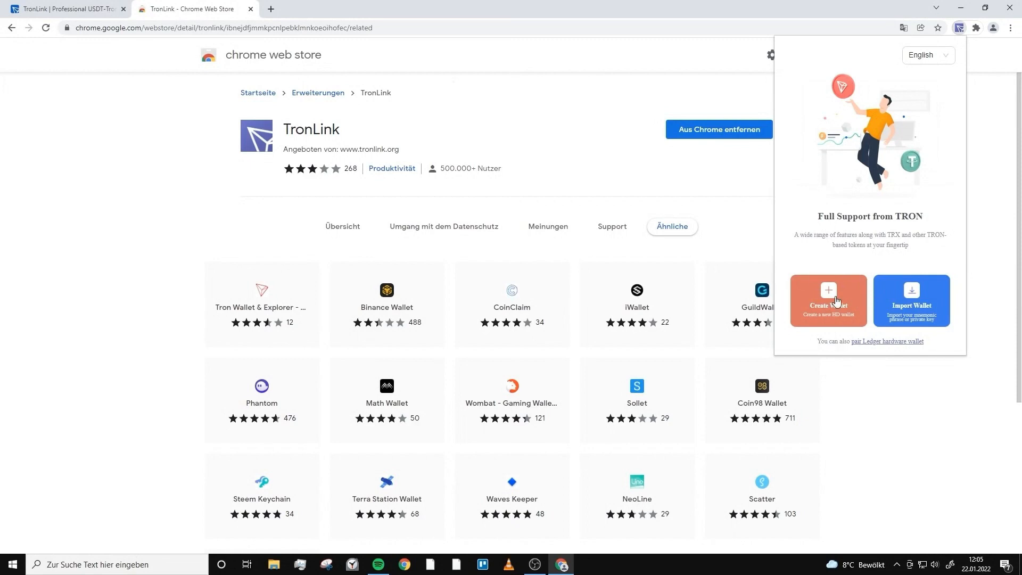
click(828, 300)
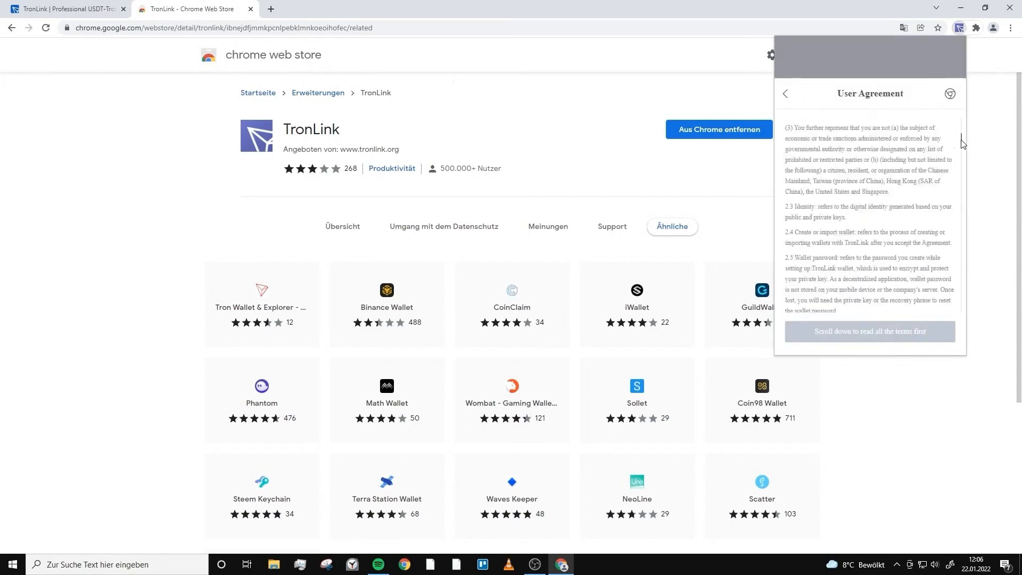
scroll(down, 3)
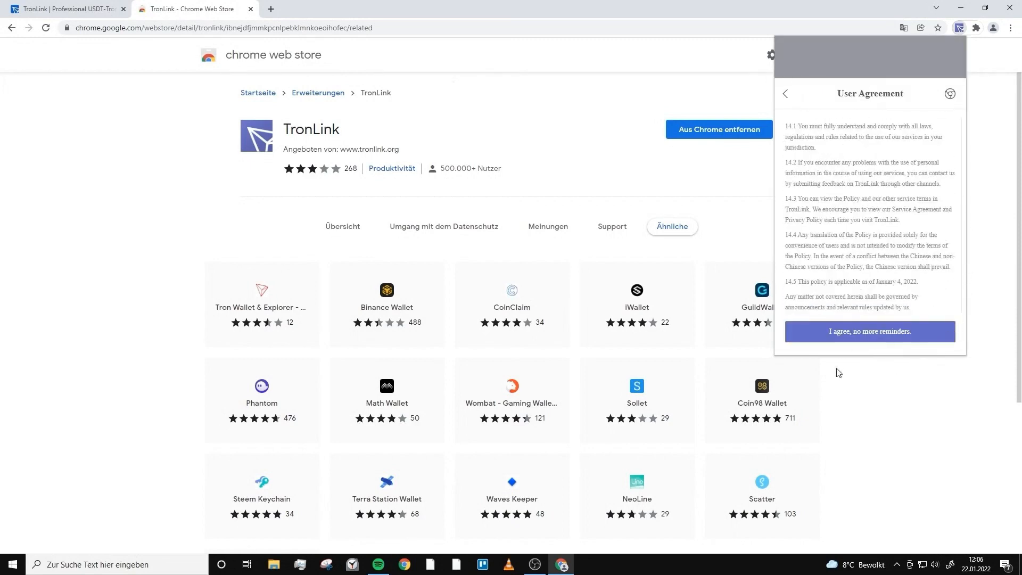
click(870, 331)
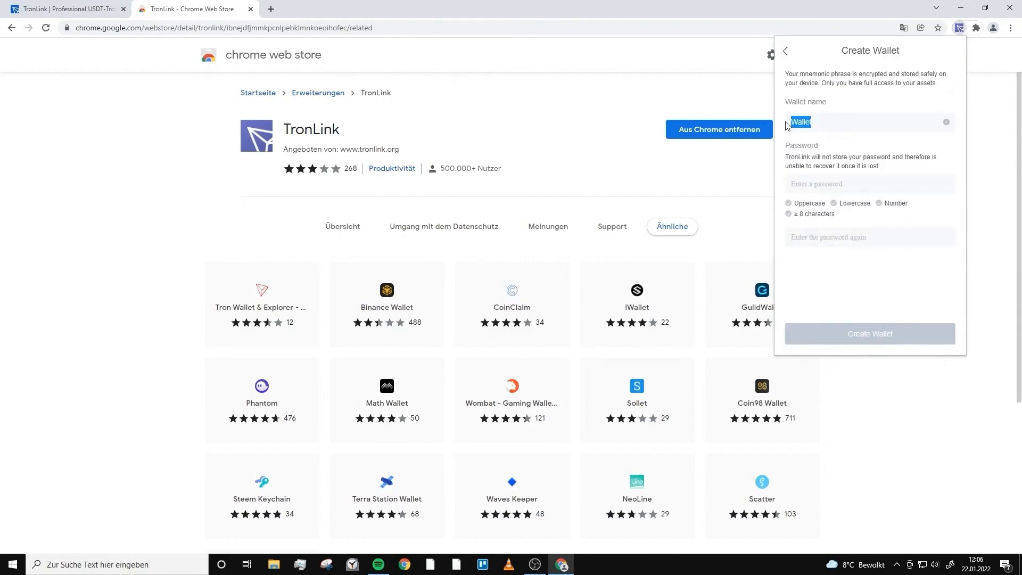
text(testw)
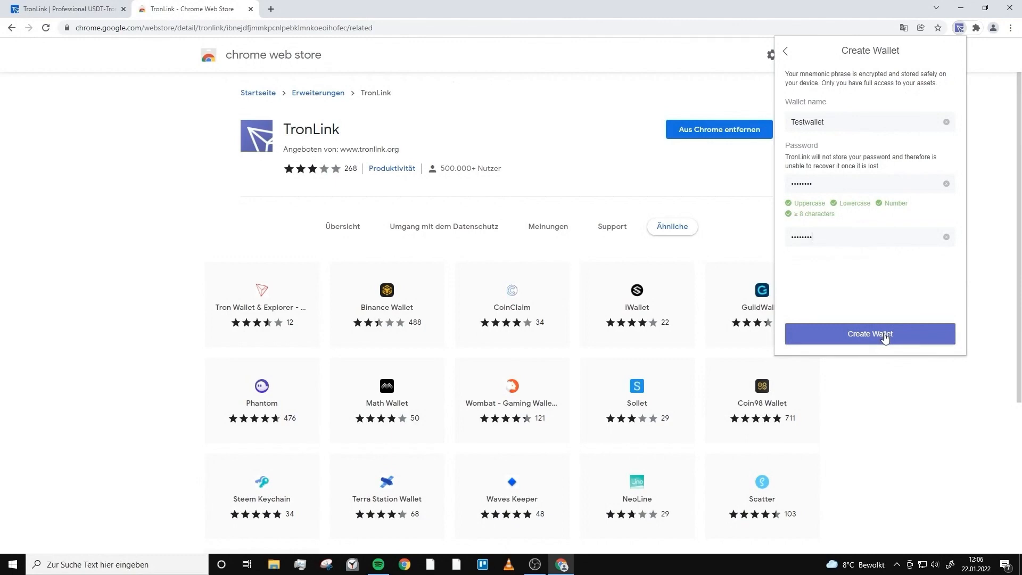
click(869, 333)
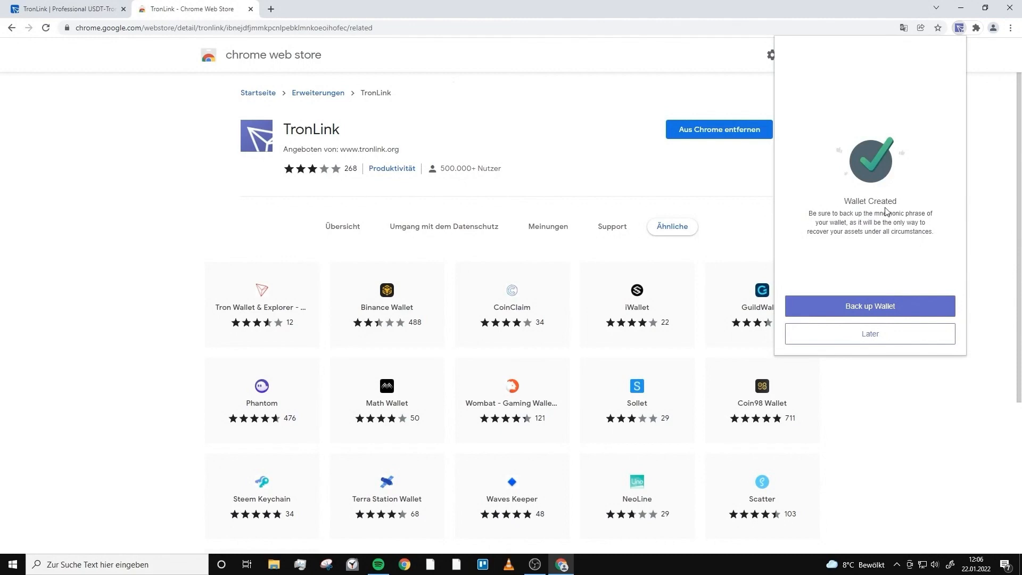
Start the wallet backup and confirm the password to reach the mnemonic phrase screen
click(869, 305)
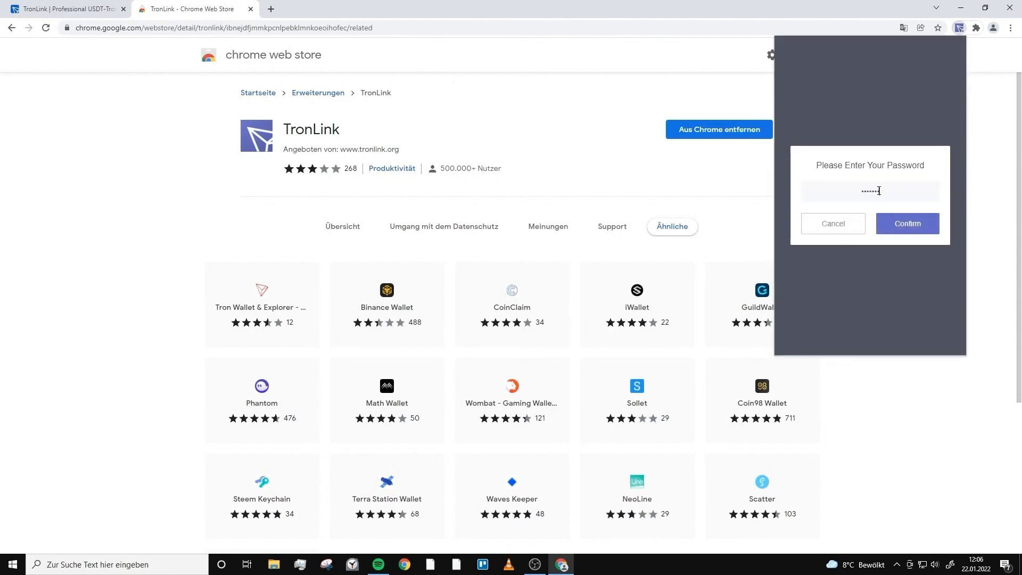
click(906, 223)
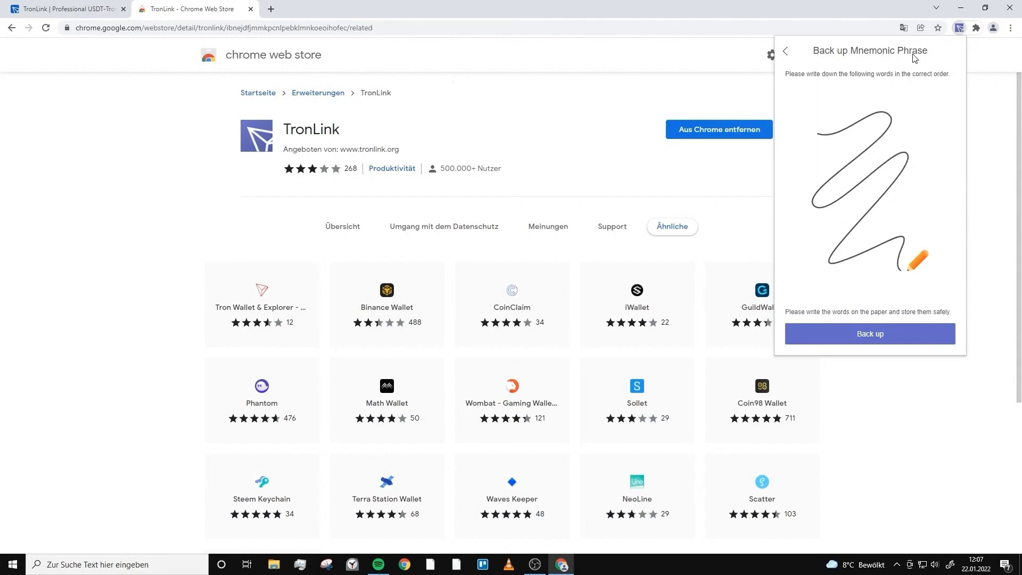
mouse_move(891, 126)
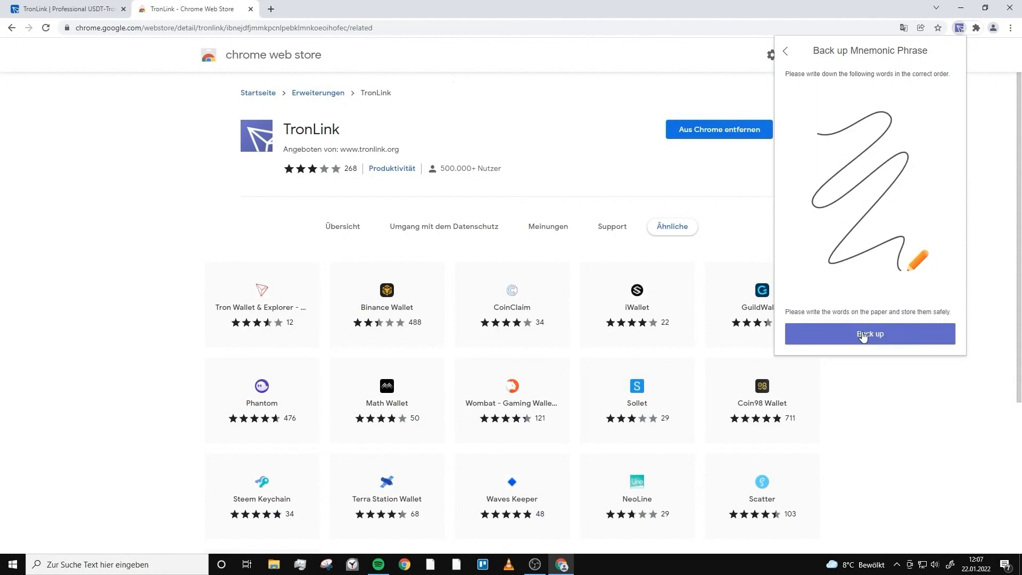
Reveal the twelve recovery words and verify them, picking 'bullet' as word 9
click(869, 333)
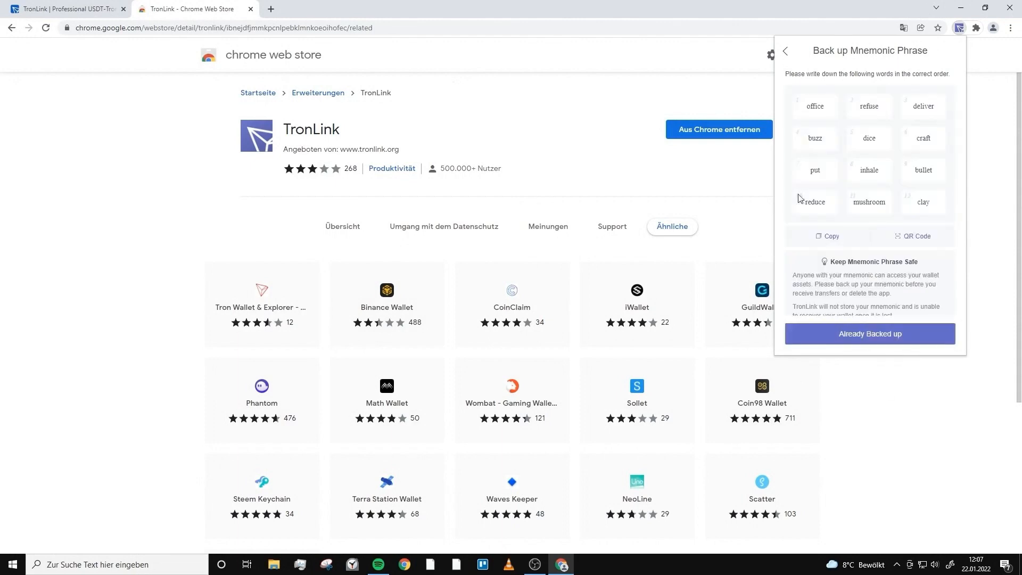
mouse_move(940, 67)
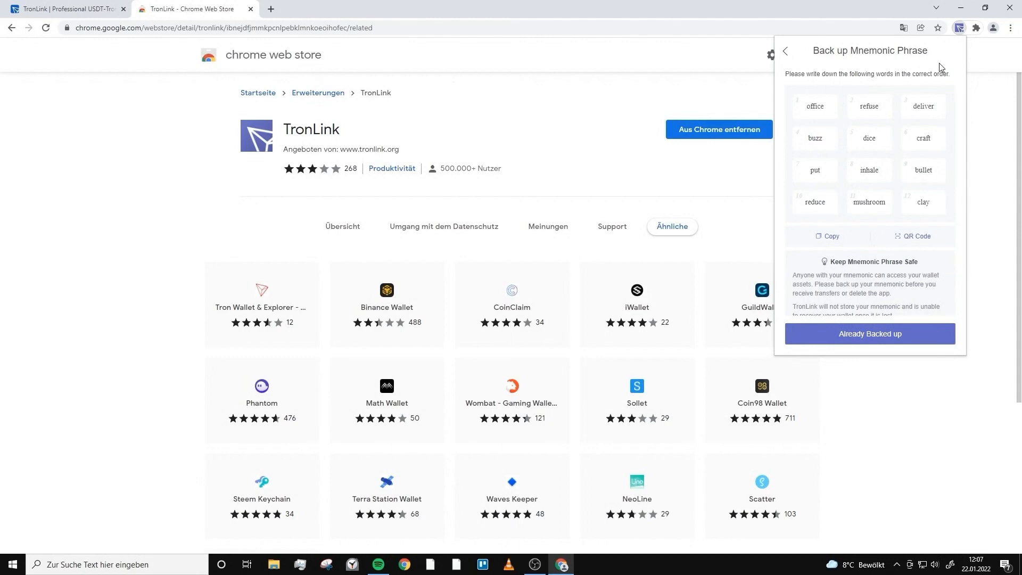
mouse_move(861, 341)
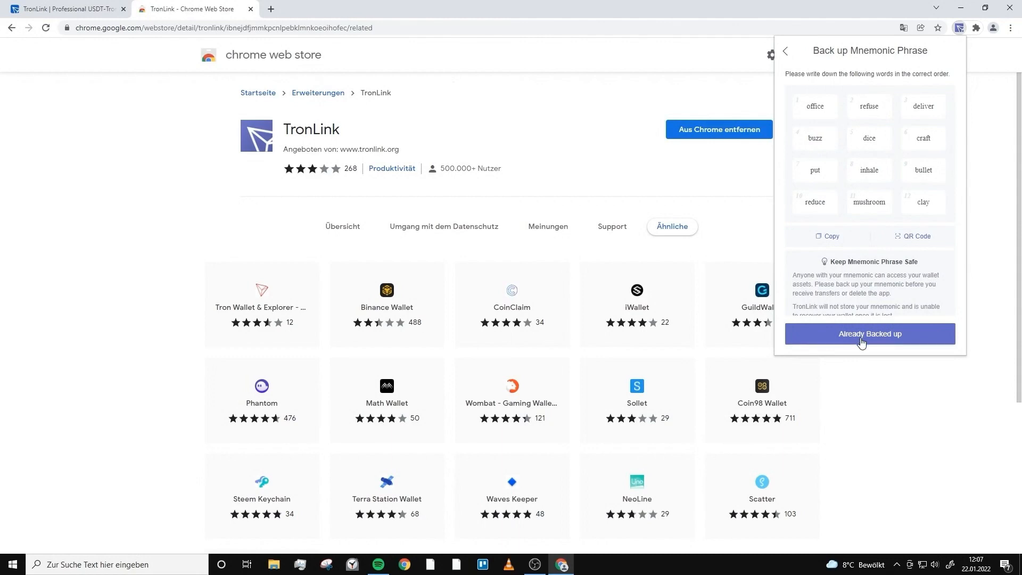
click(869, 334)
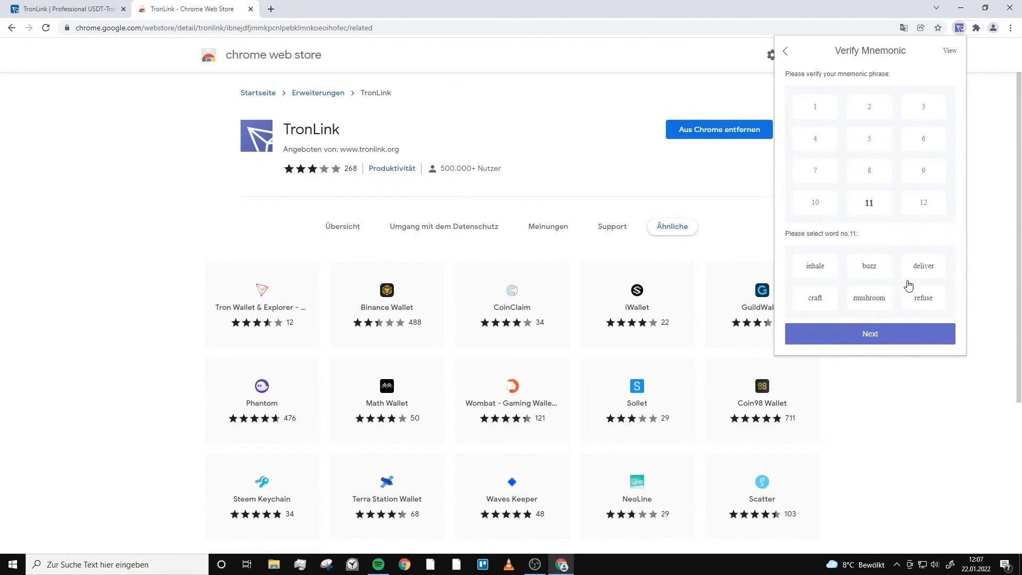
mouse_move(863, 217)
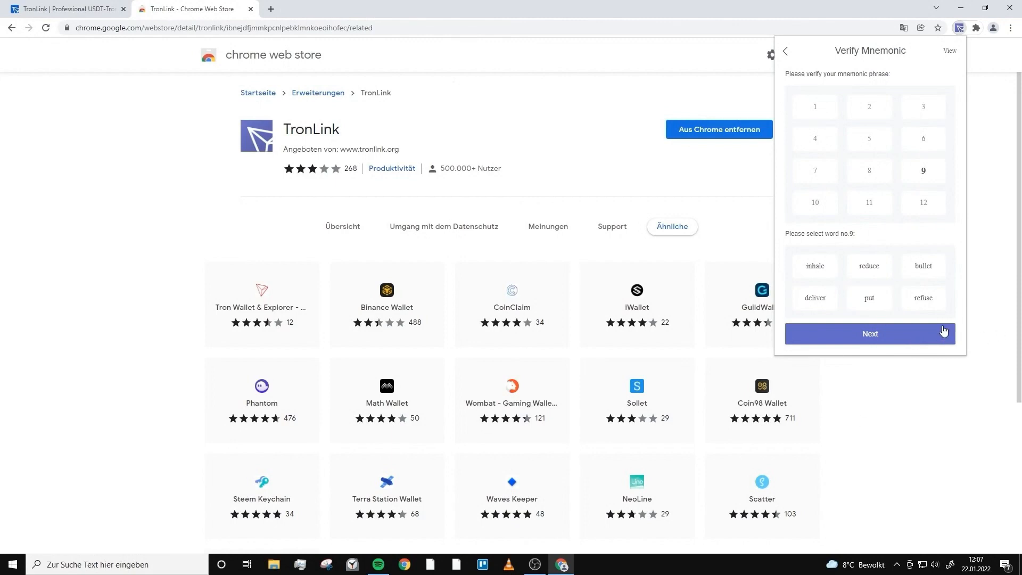
click(922, 266)
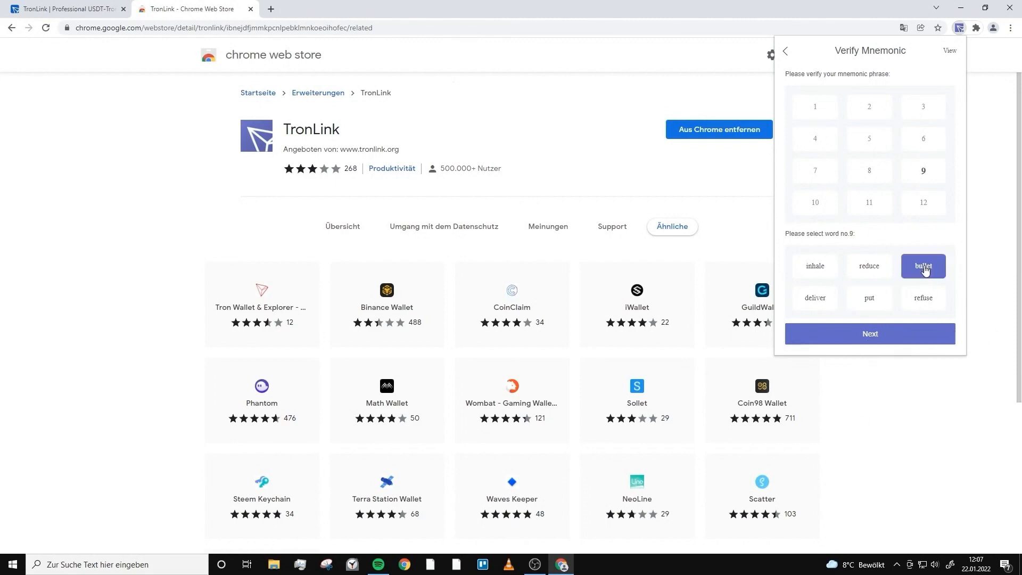
click(922, 266)
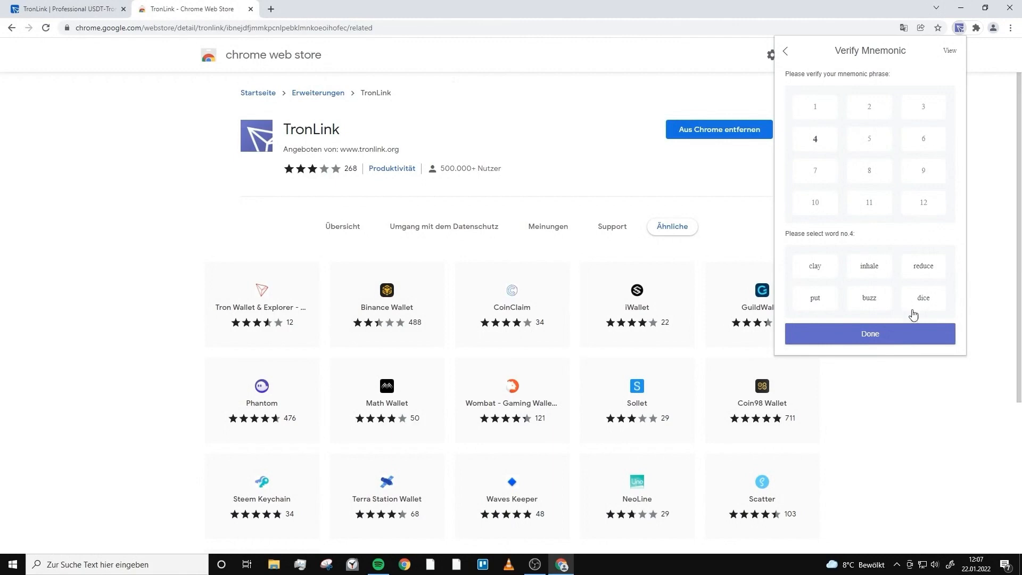
click(868, 298)
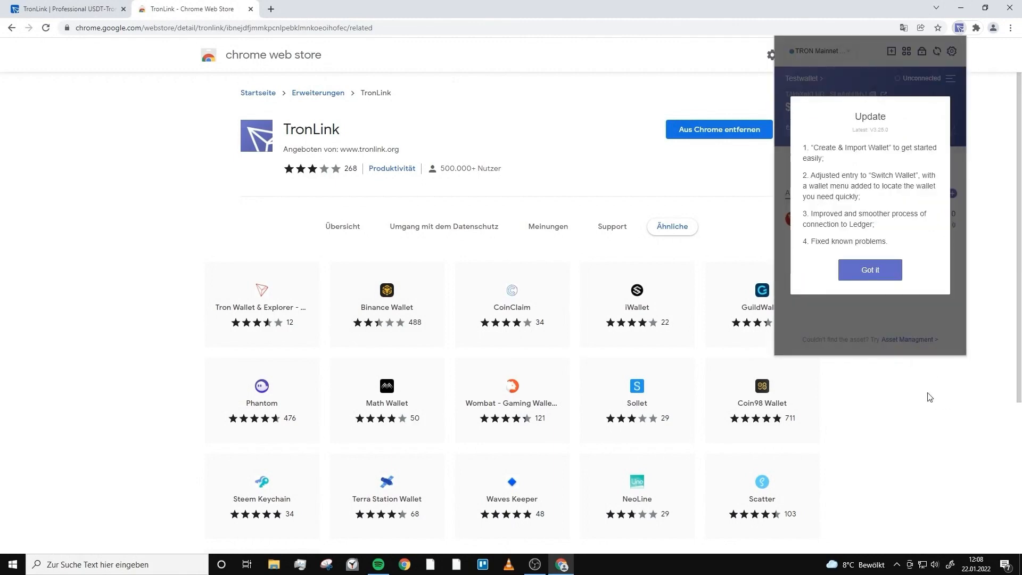
Dismiss the update notice and visit socialswap.io via the referral link with 250 TRX deposited
click(870, 270)
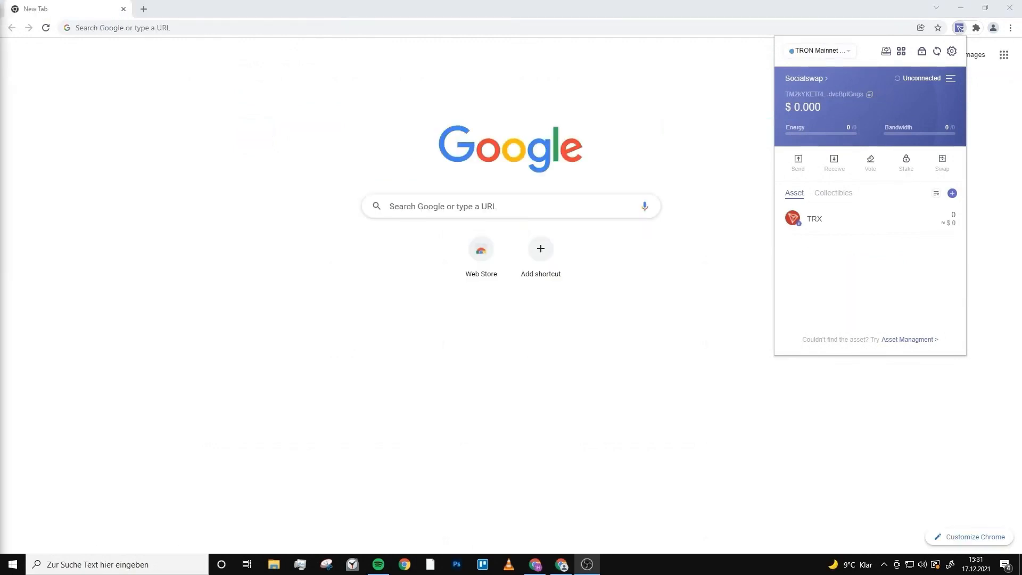
mouse_move(818, 301)
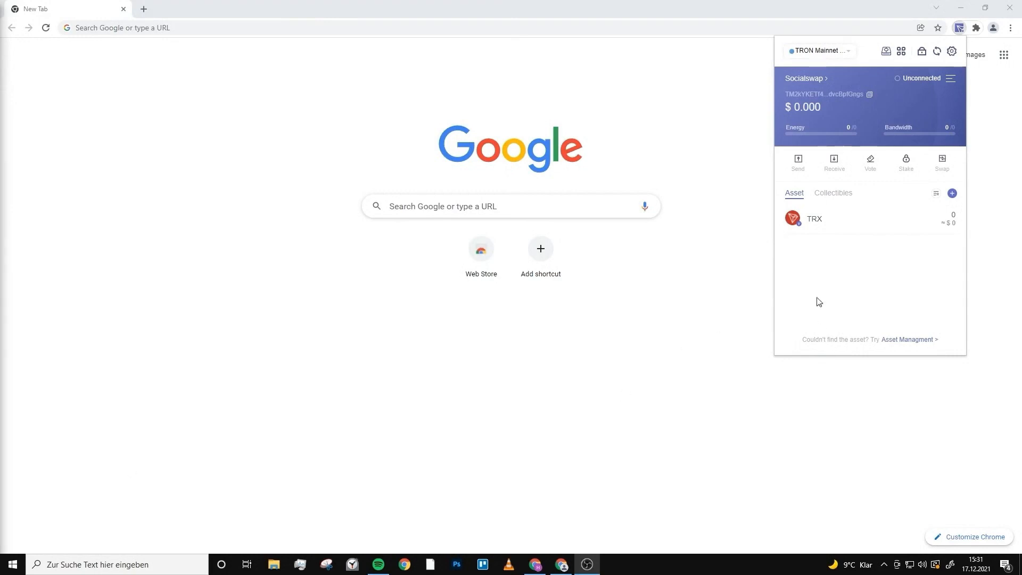
mouse_move(865, 299)
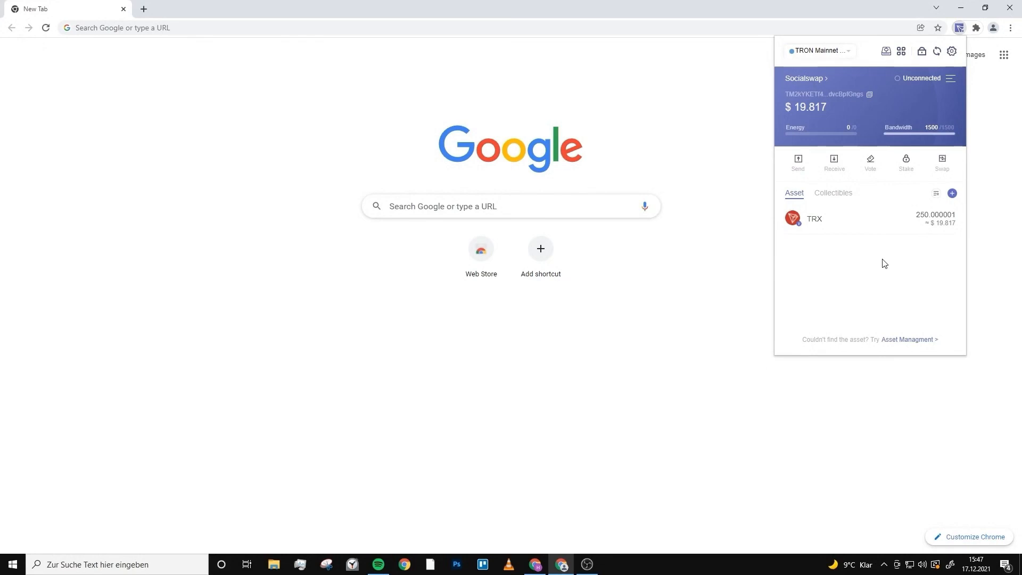
text(https://www.socialswap.io/referral/TQQDQEqDjPcVTfLWxCVGjpmtcfJGZcT6pR)
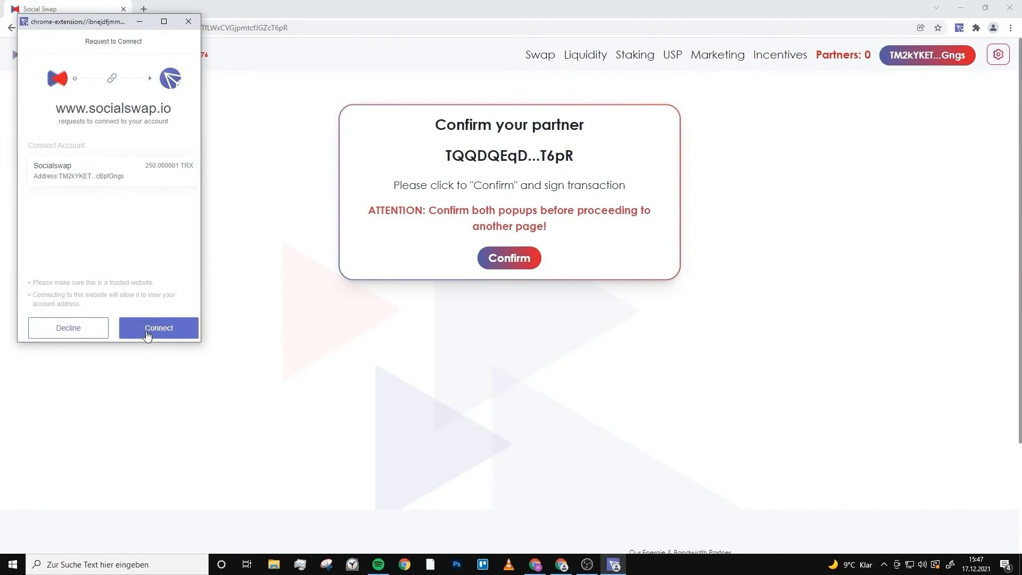
Approve the wallet connection to socialswap.io and sign the referral partner confirmation
click(159, 328)
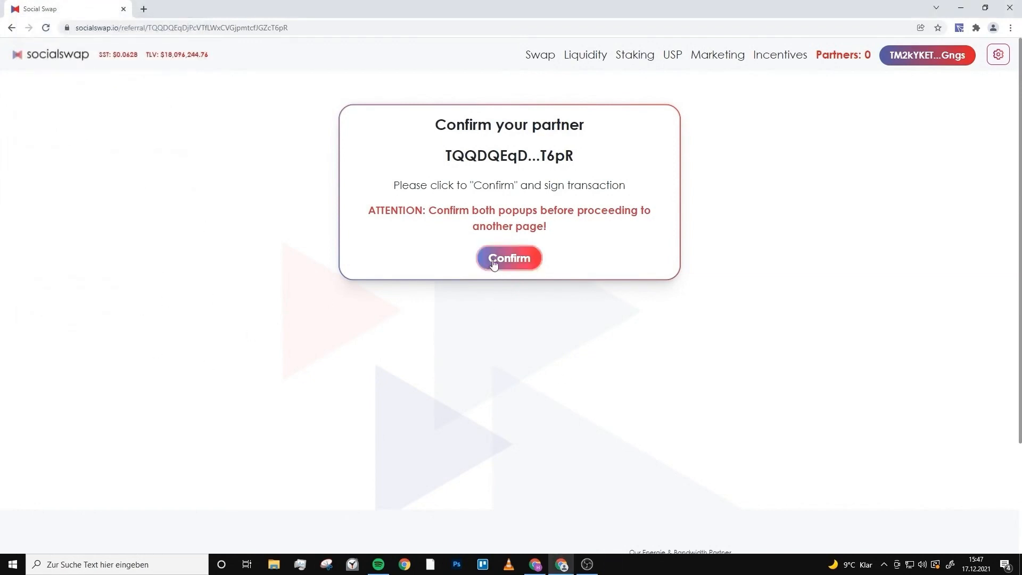
click(509, 258)
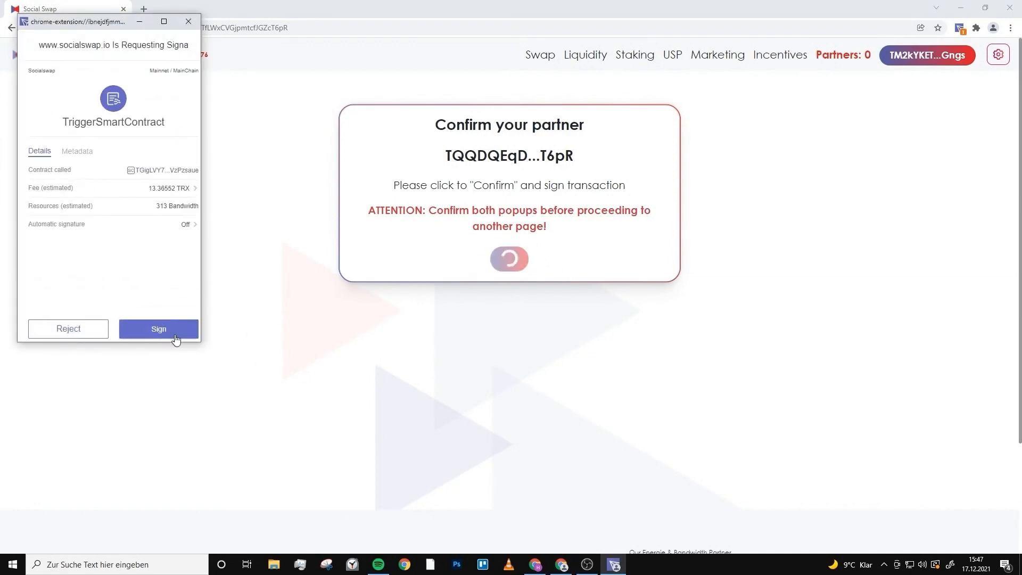
click(158, 329)
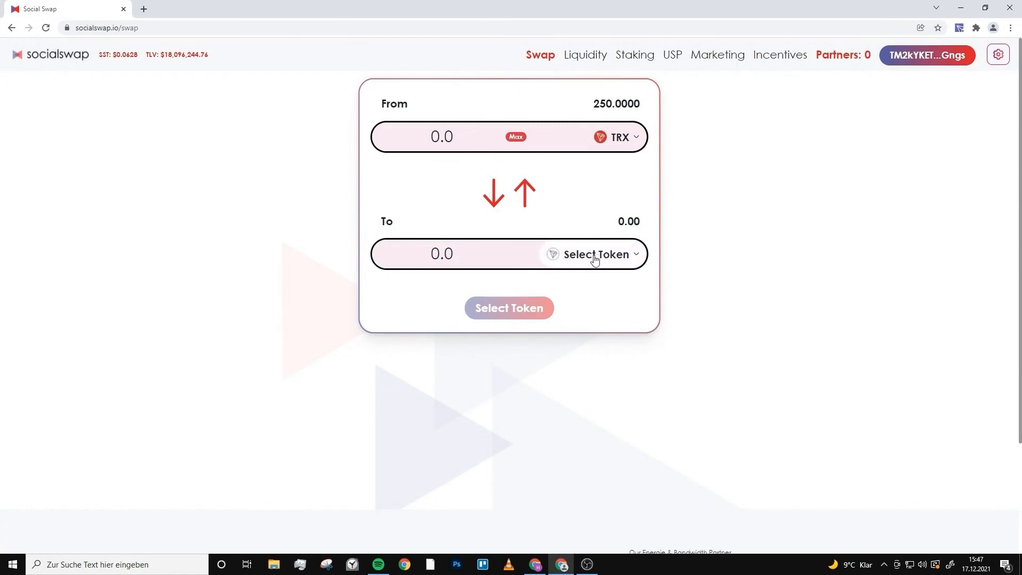
Swap 100 TRX for about 125.89 SST and sign the transaction in TronLink
click(594, 255)
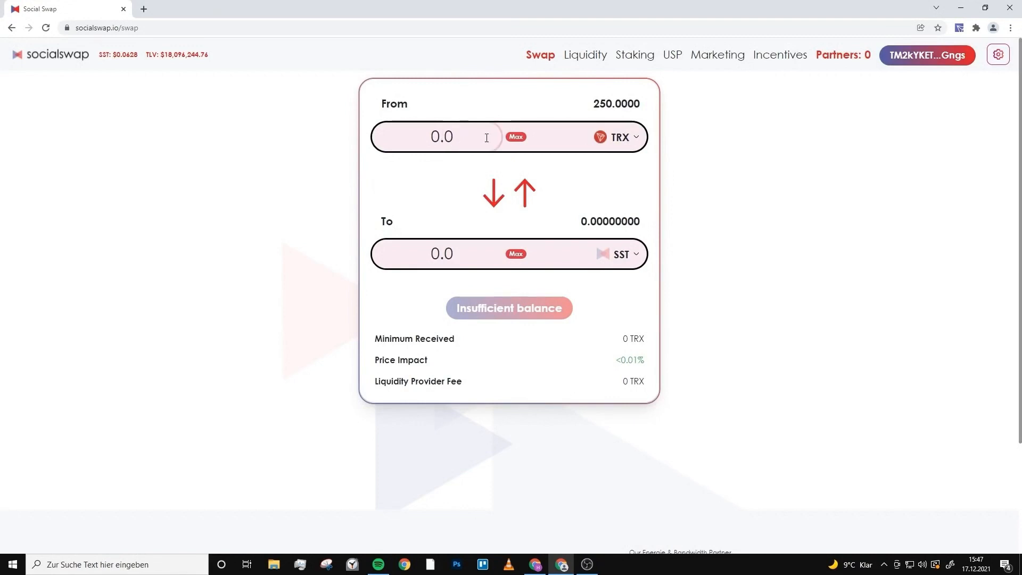
text(100)
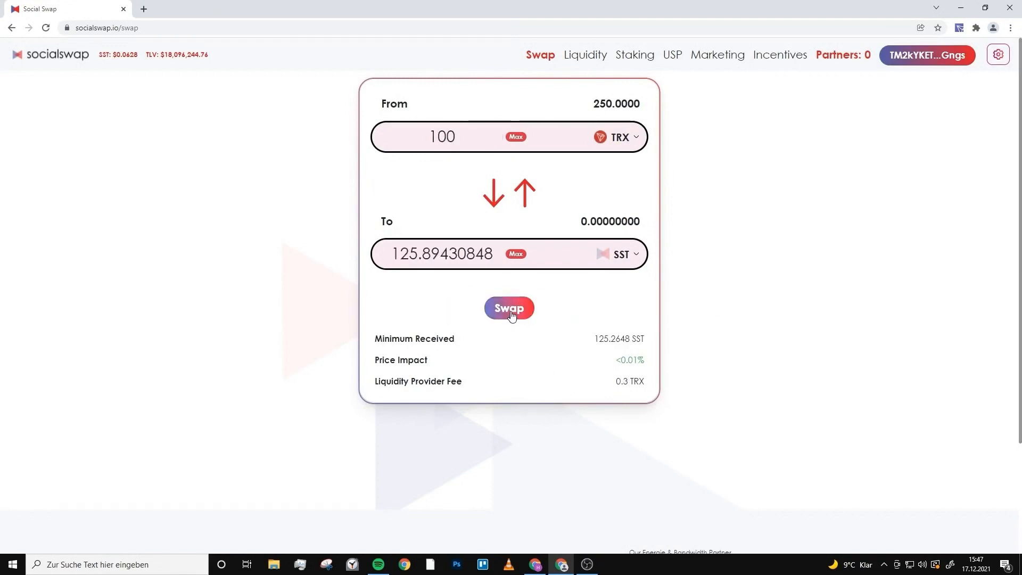
click(509, 308)
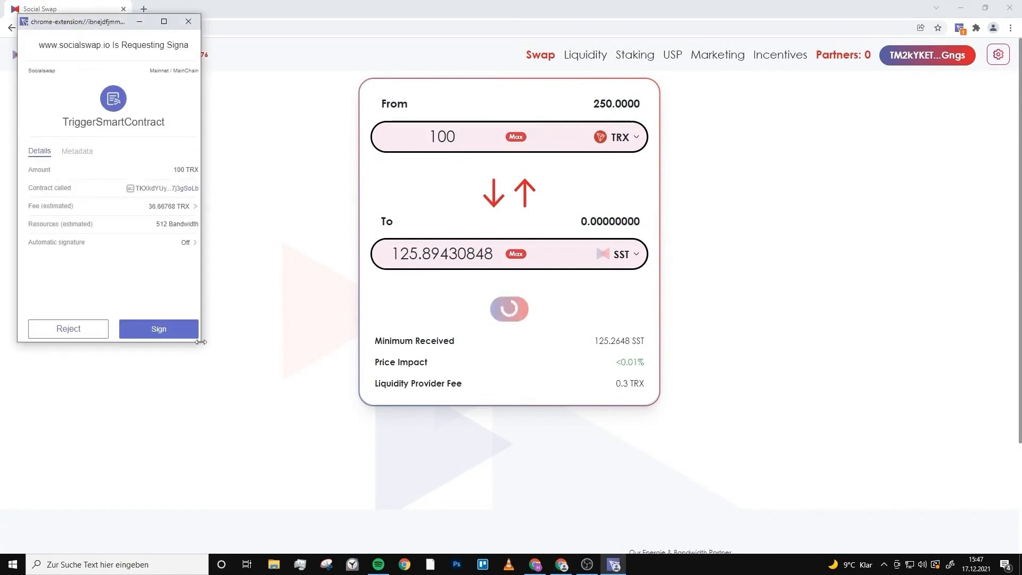
click(68, 328)
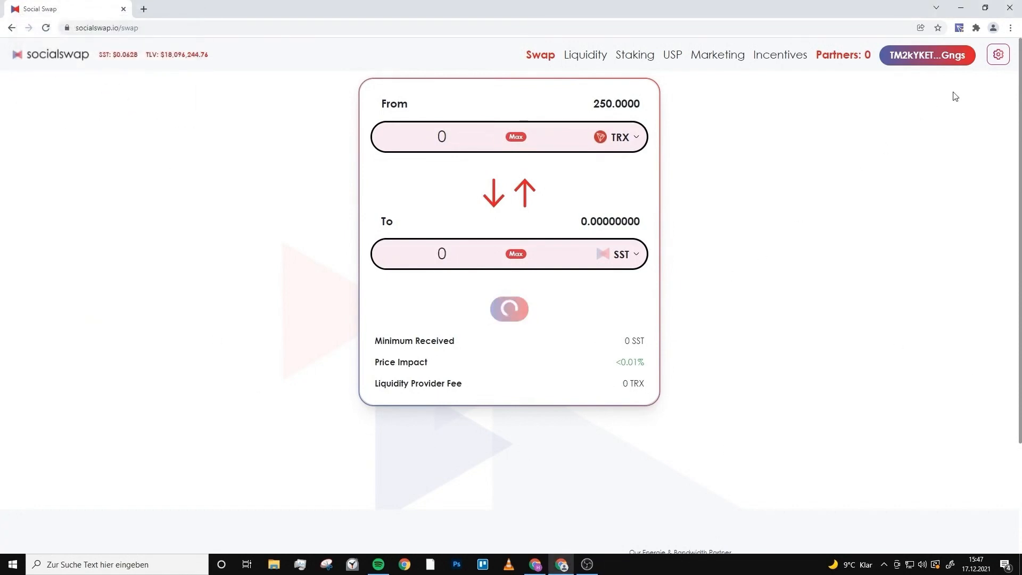
click(958, 28)
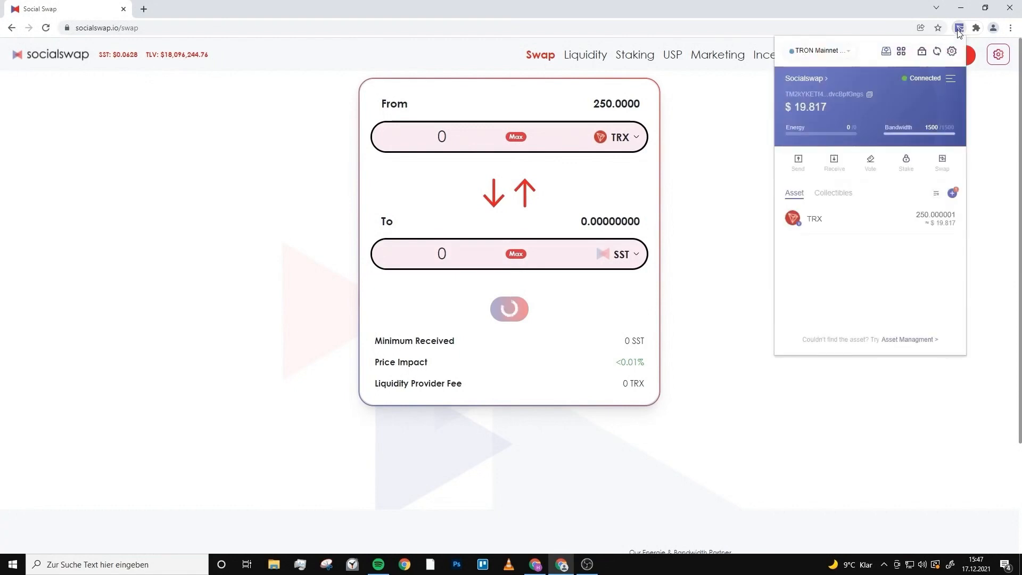
Add the SST (SocialSwapToken) asset so TronLink lists 125.89 SST beside 69.15 TRX
text(100)
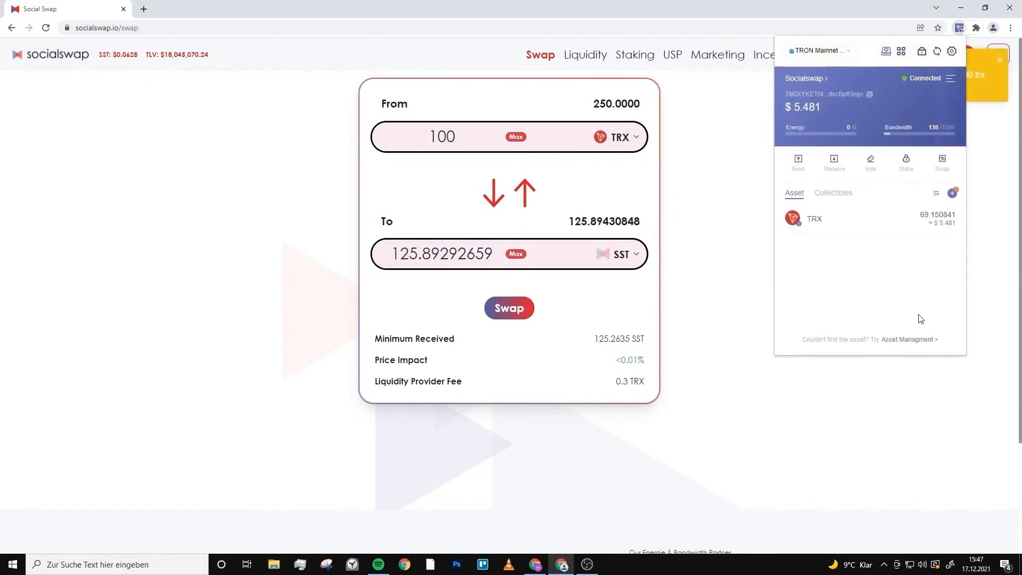
mouse_move(861, 267)
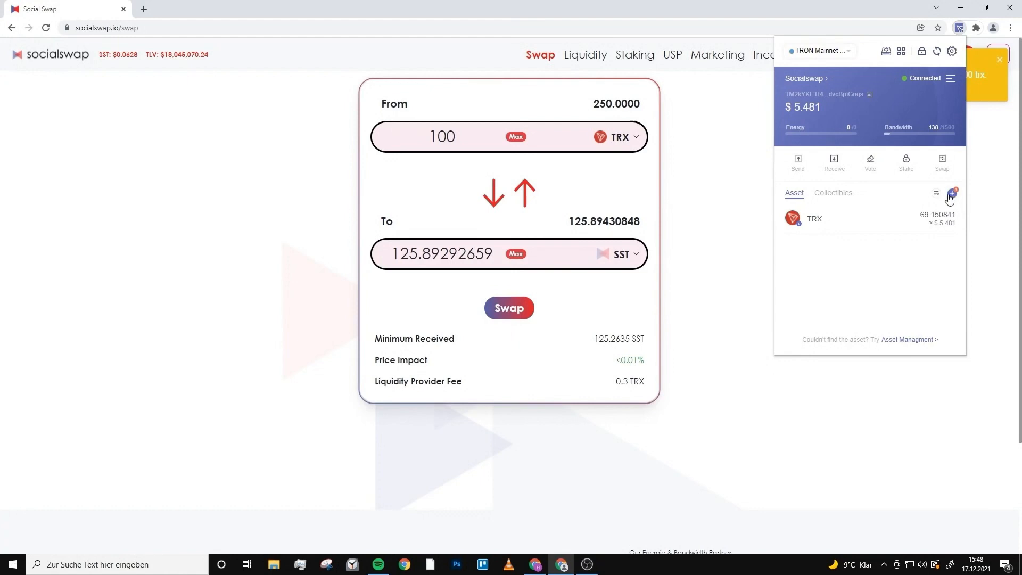
click(950, 196)
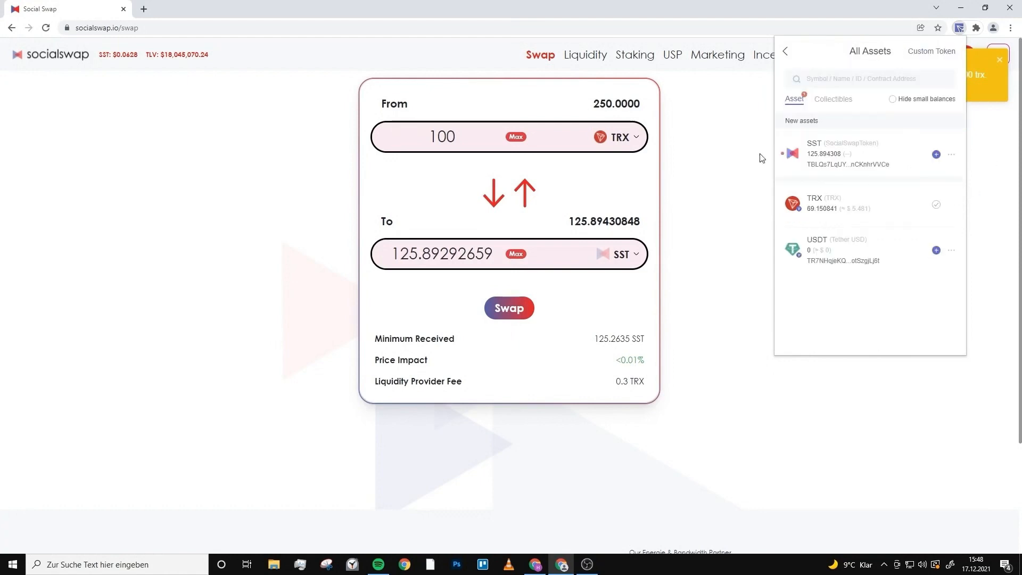
mouse_move(890, 135)
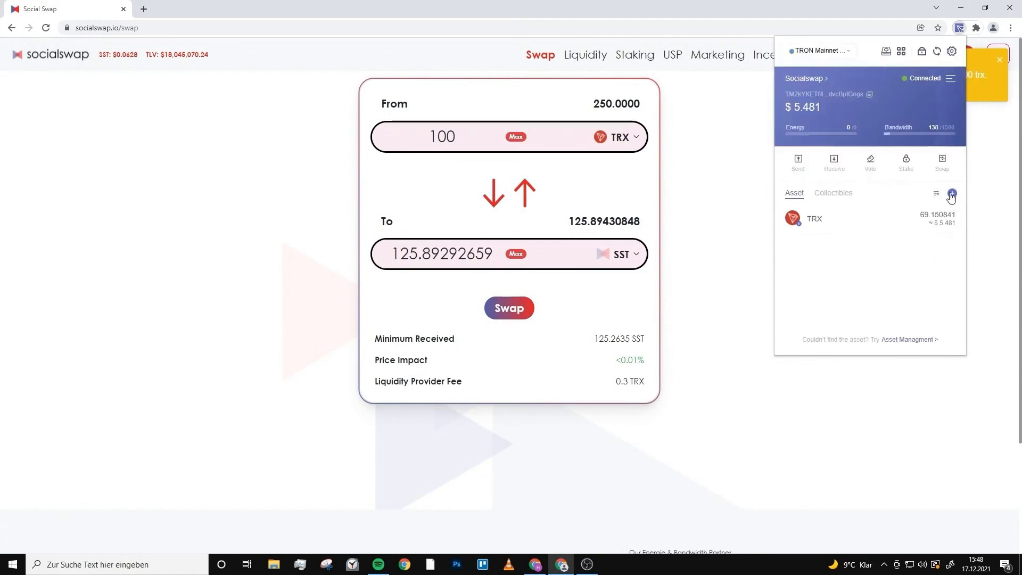
click(951, 194)
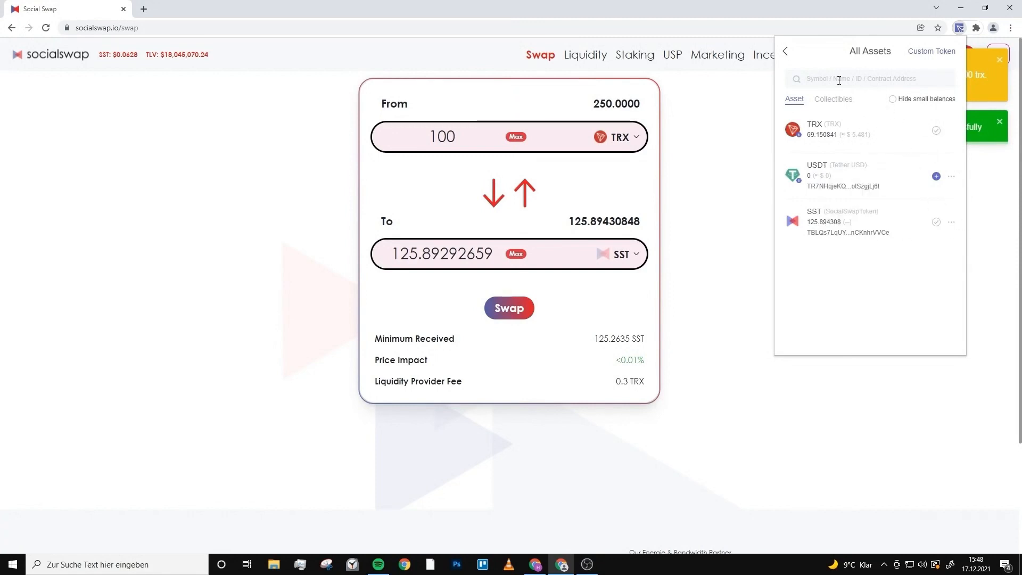
text(socialsw)
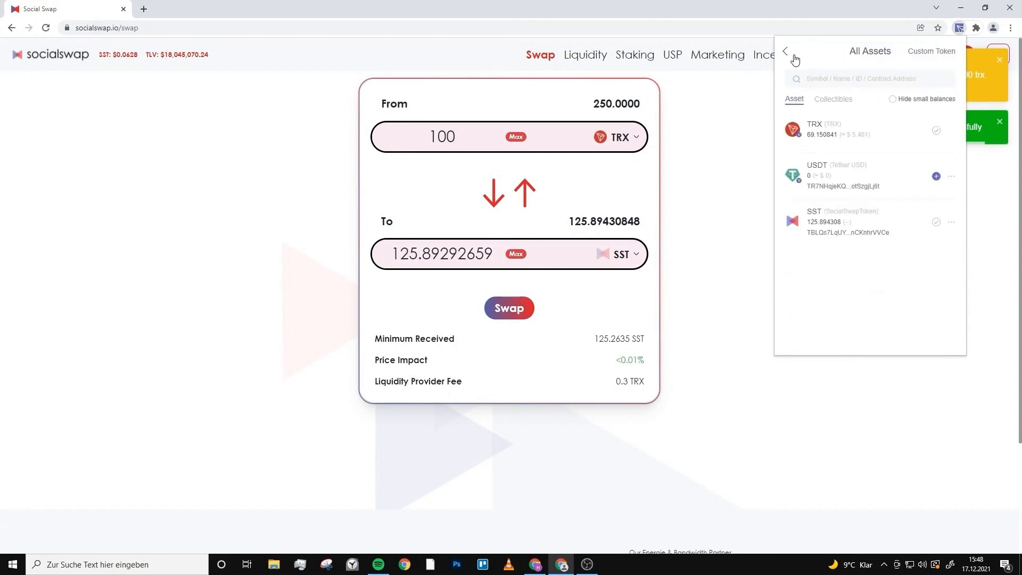
click(785, 51)
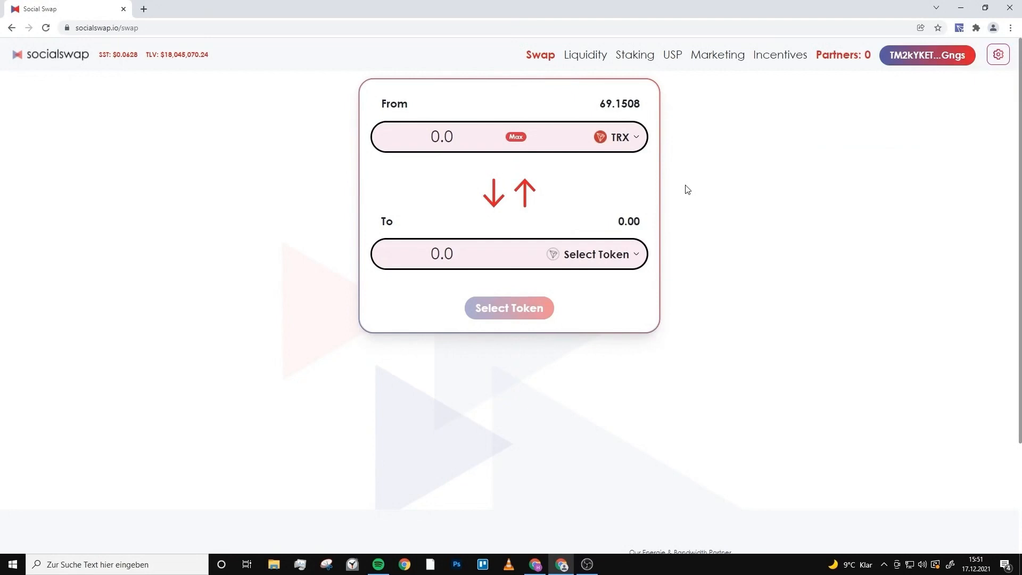
mouse_move(619, 78)
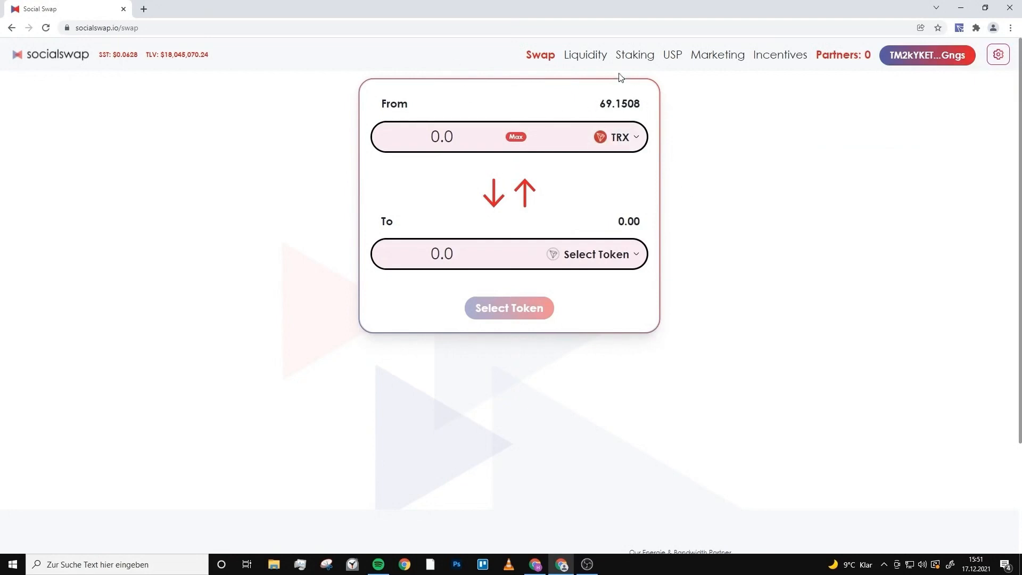
Stake the full 125.89 SST balance in the SST Auto pool and sign the staking transaction
click(634, 54)
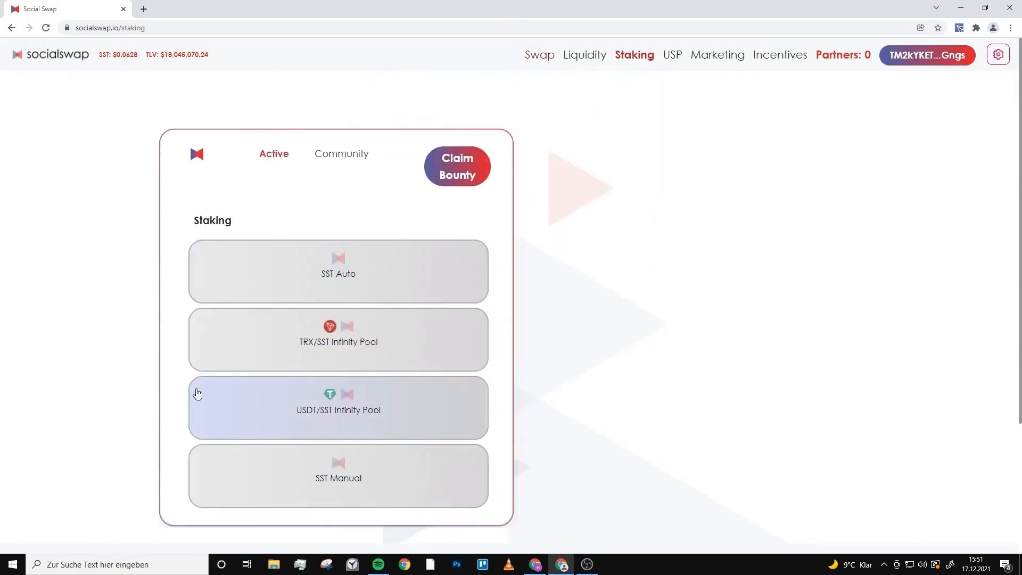
click(338, 271)
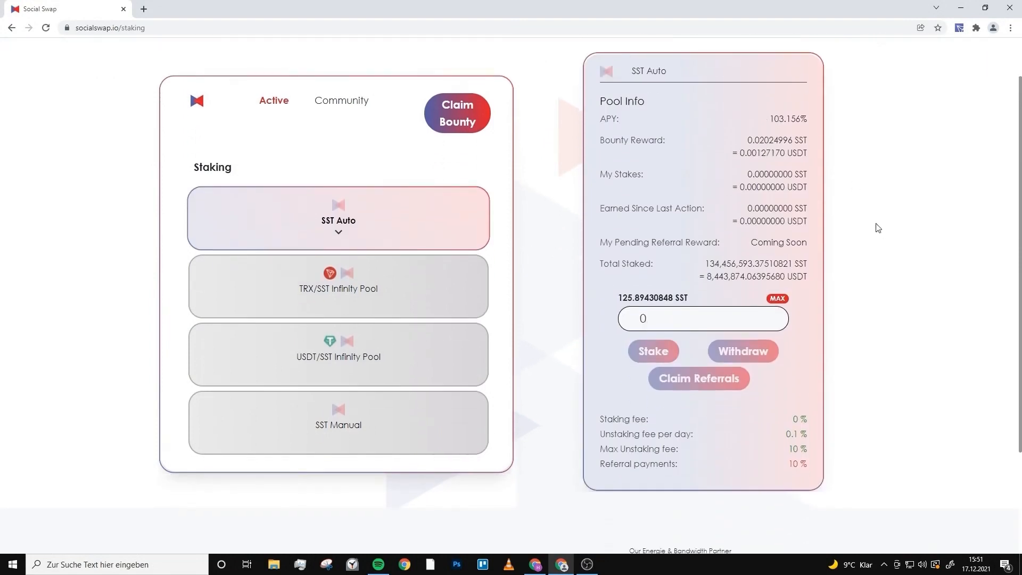
mouse_move(694, 240)
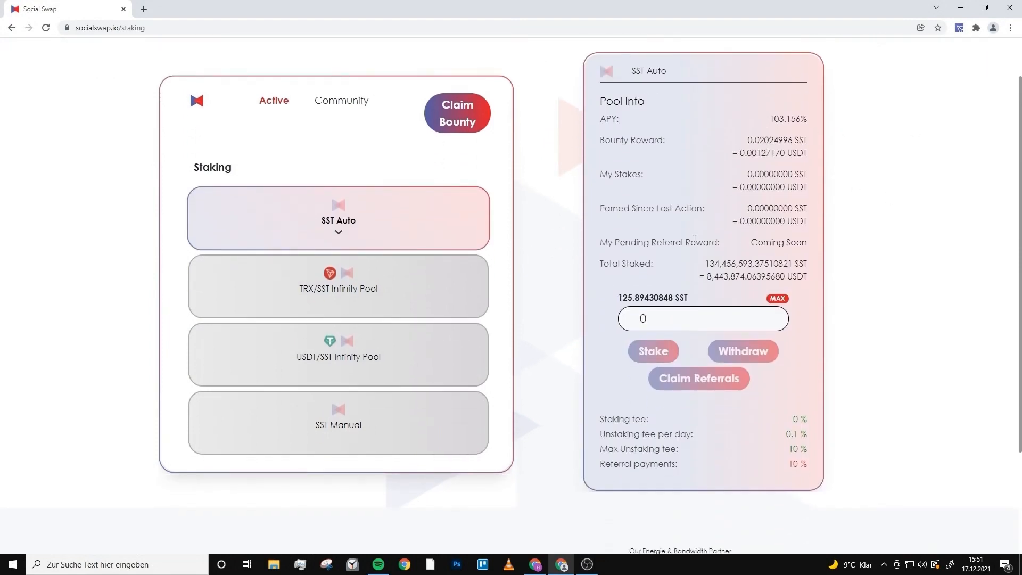
click(777, 298)
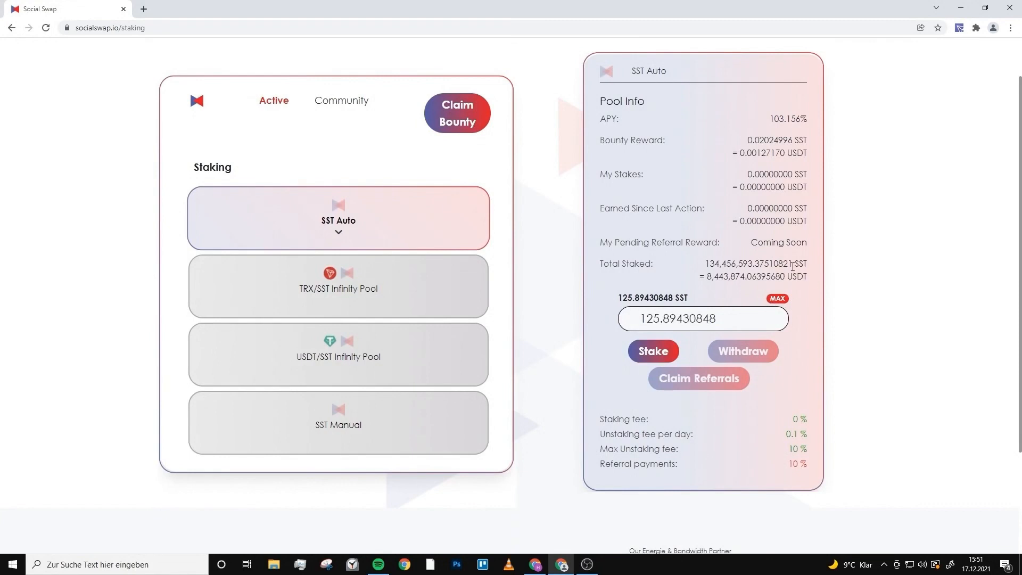
click(653, 350)
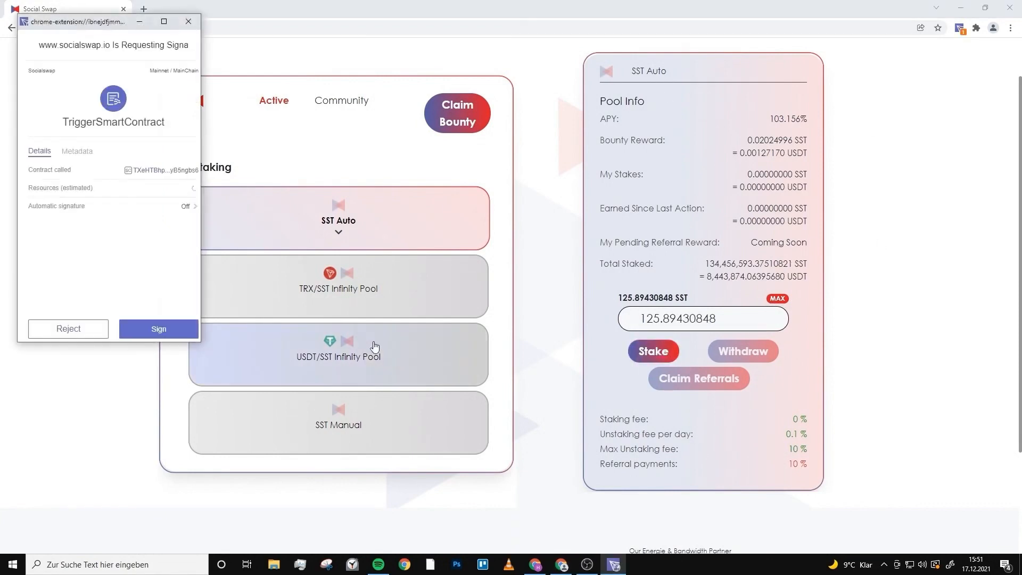
click(158, 329)
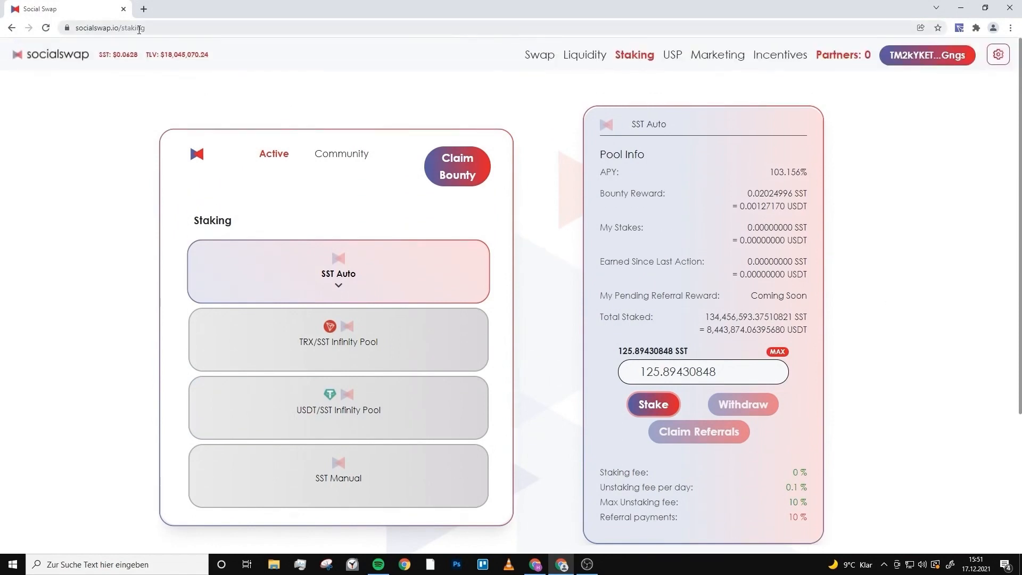
click(652, 404)
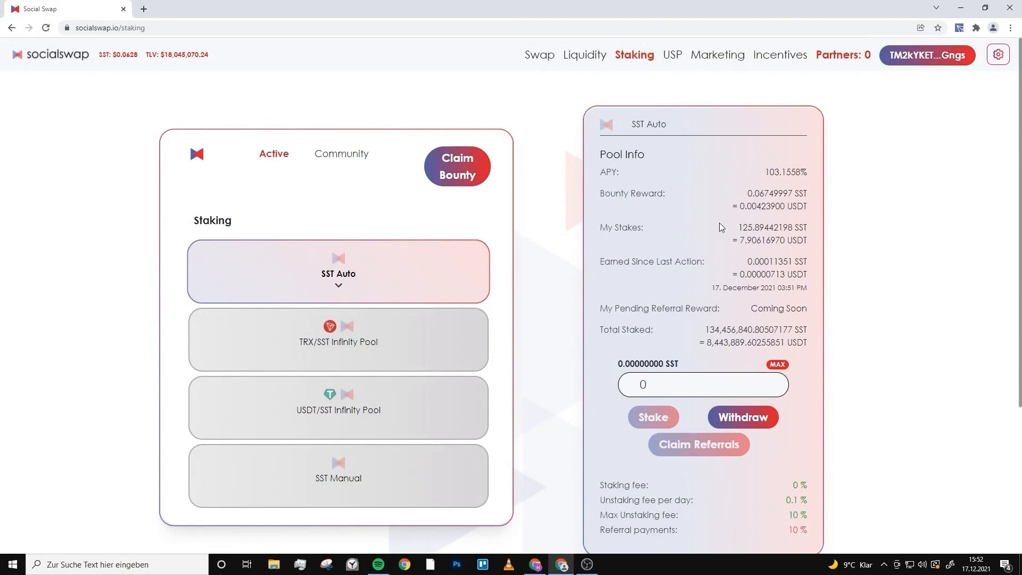
mouse_move(716, 223)
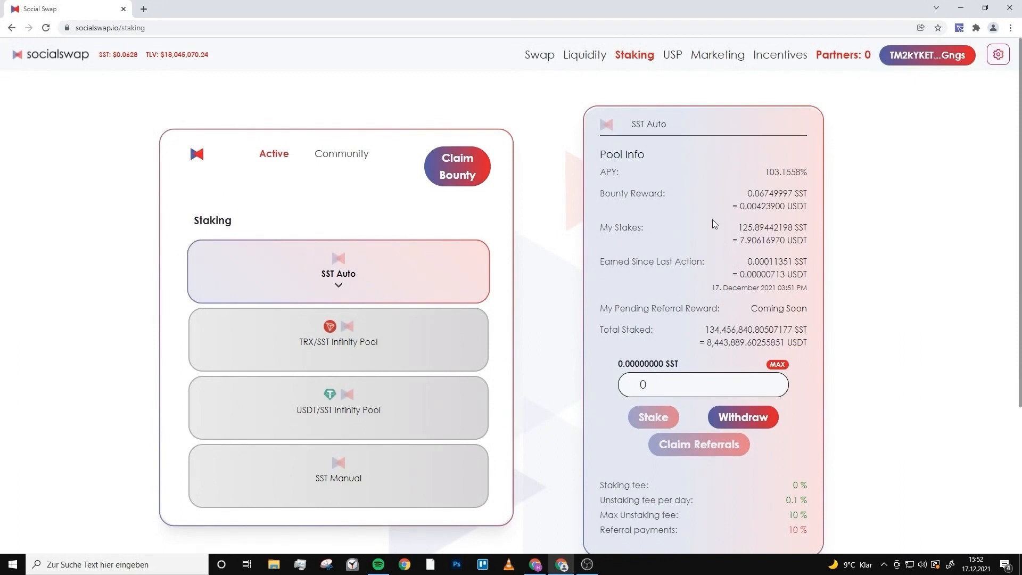